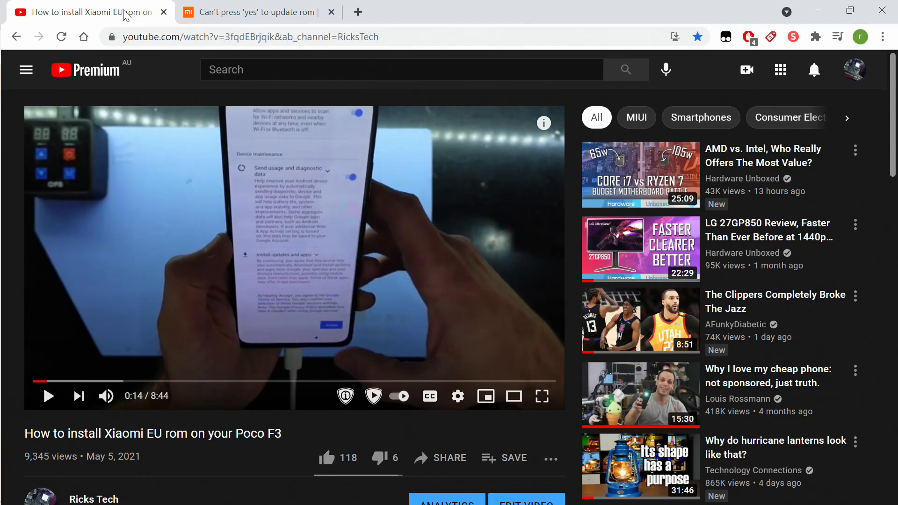
{"action": "mouse_move", "coordinate": [257, 11]}
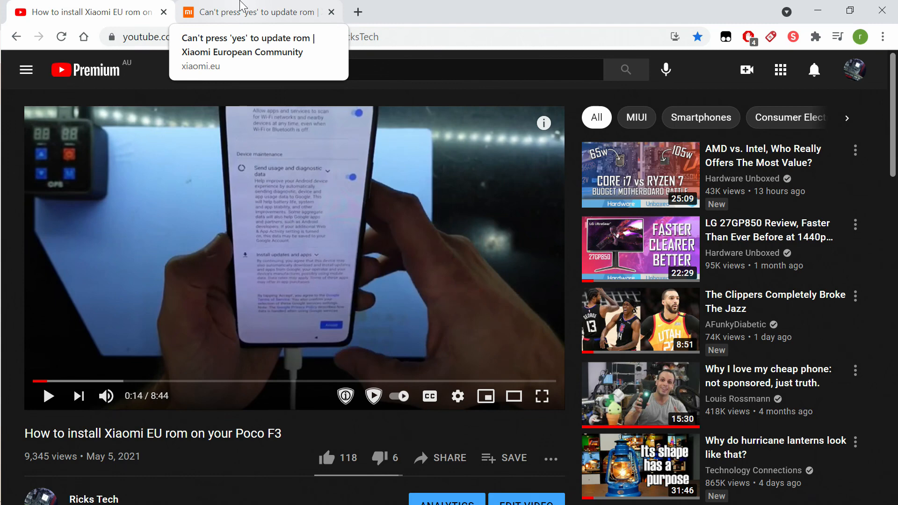
- Show the 'Can't press yes to update rom' forum thread with post #2's TWRP install steps
{"action": "left_click", "coordinate": [258, 11]}
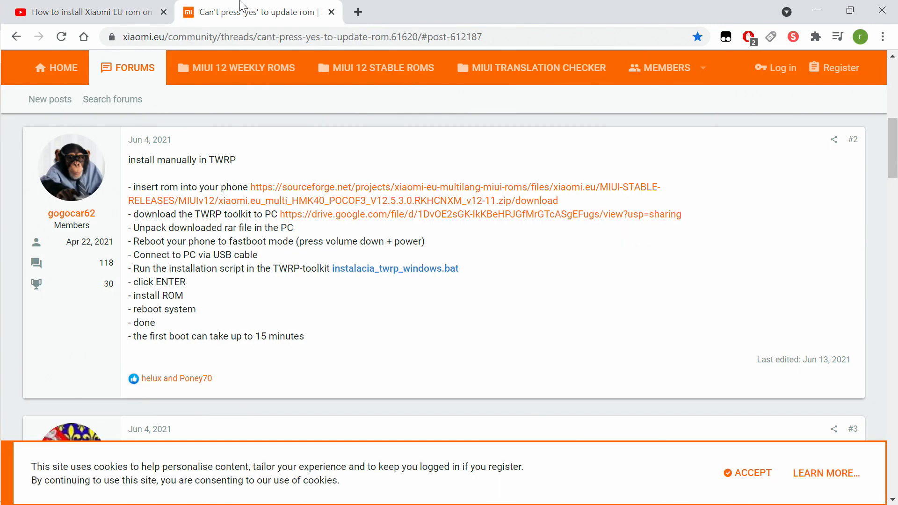
{"action": "mouse_move", "coordinate": [421, 334]}
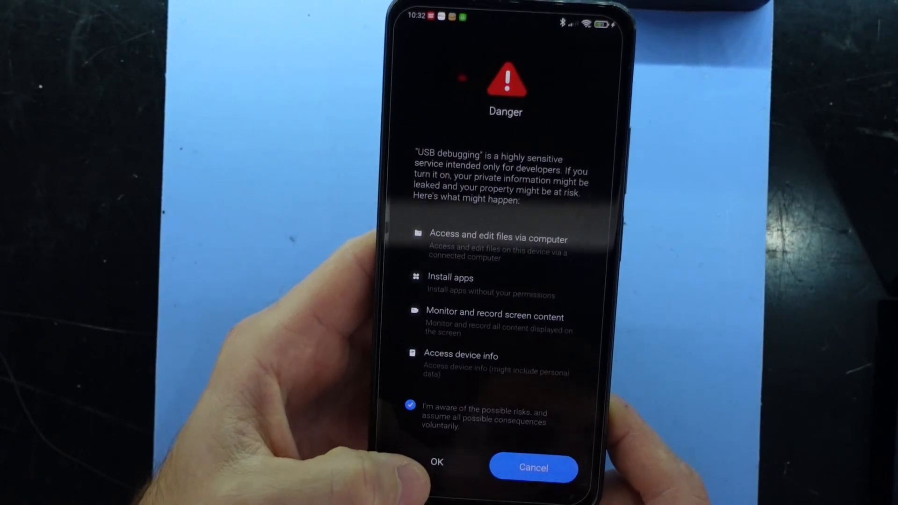
- Accept the Danger warning to enable USB debugging, then return to Additional settings
{"action": "left_click", "coordinate": [437, 462]}
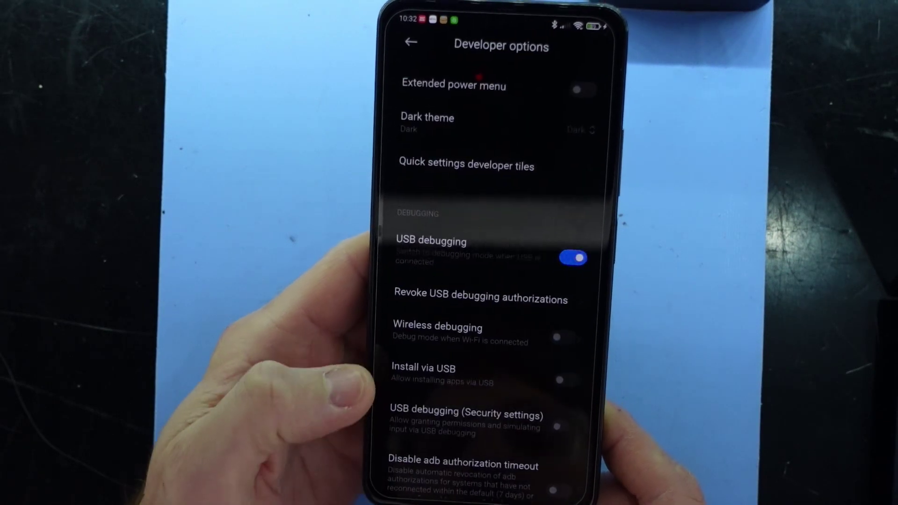
{"action": "left_click", "coordinate": [410, 41]}
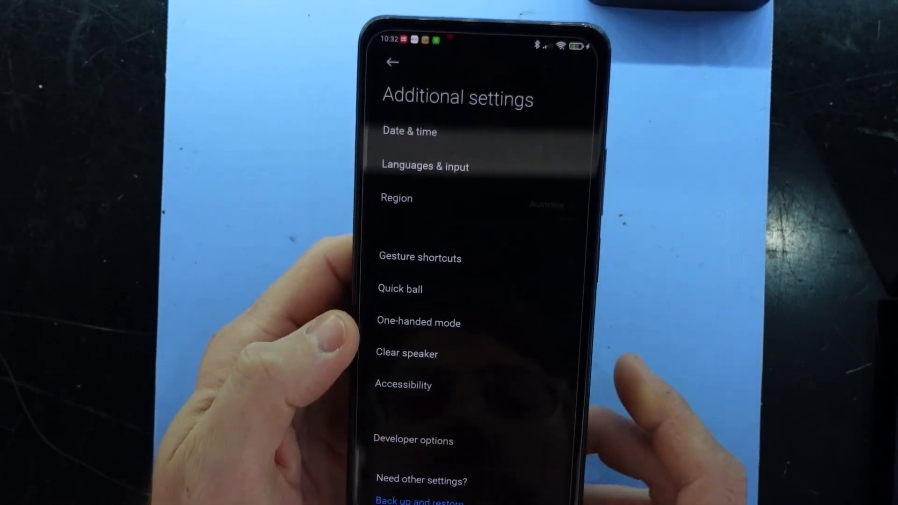
- Check My device shows MIUI 12.6 xiaomi.eu 21.4.28 Beta, then return to Settings
{"action": "left_click", "coordinate": [391, 62]}
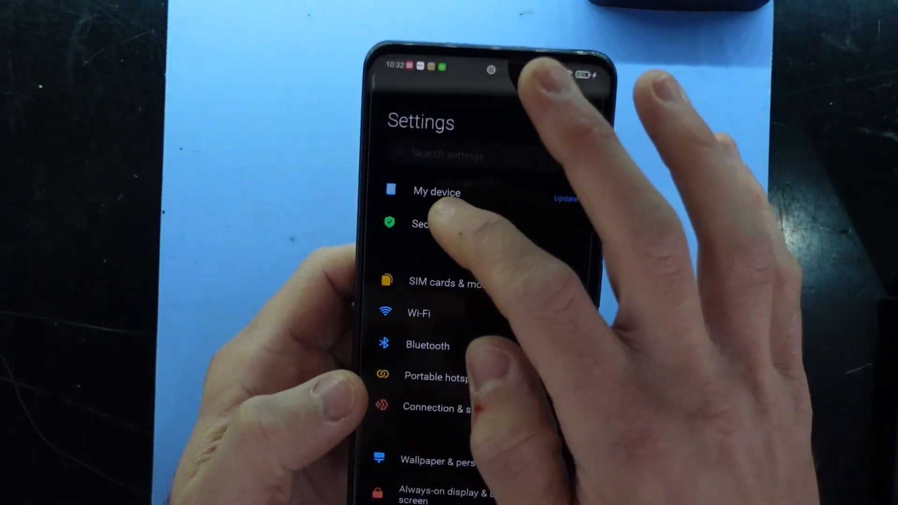
{"action": "left_click", "coordinate": [437, 191]}
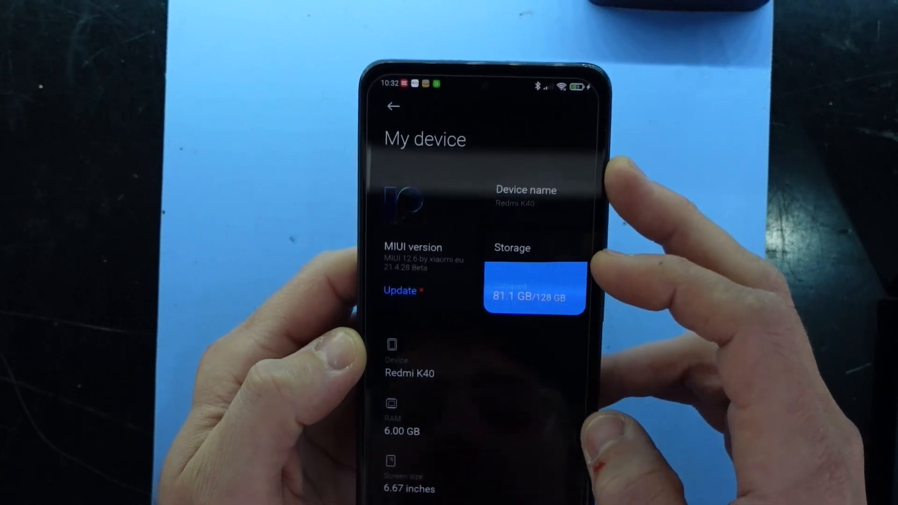
{"action": "scroll", "scroll_direction": "up", "scroll_amount": 3}
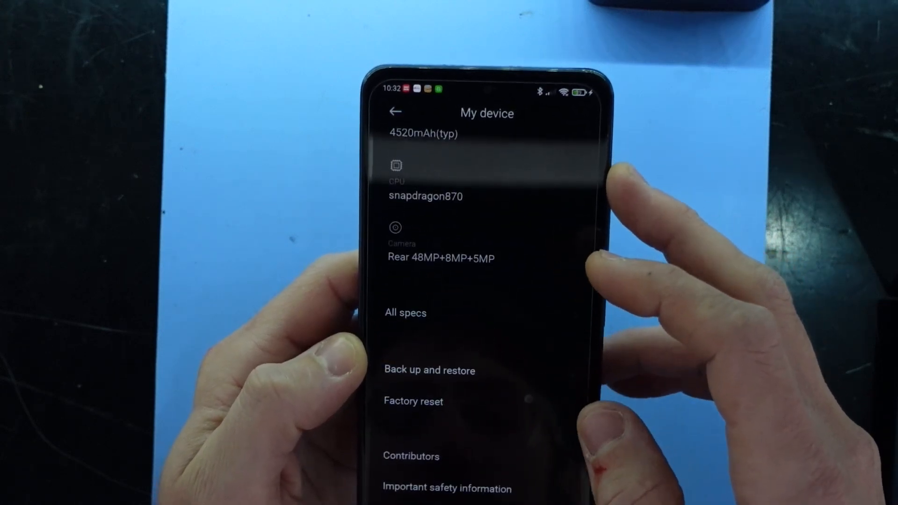
{"action": "left_click", "coordinate": [395, 111]}
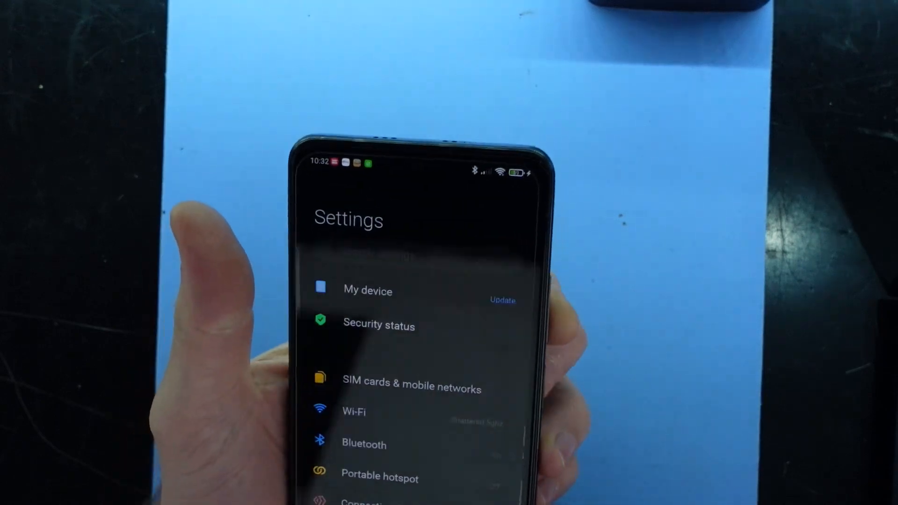